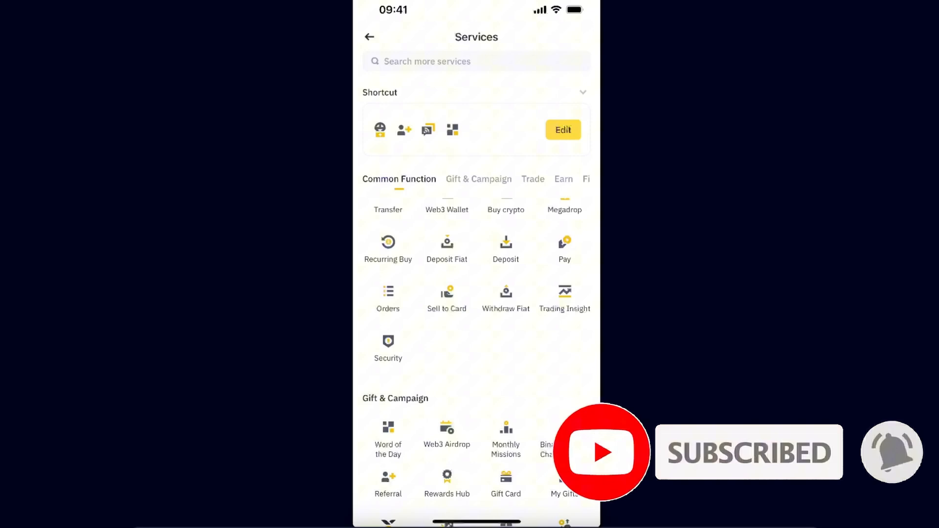
- Back out of Services and the profile page to the Binance home screen
{"action": "left_click", "coordinate": [370, 36]}
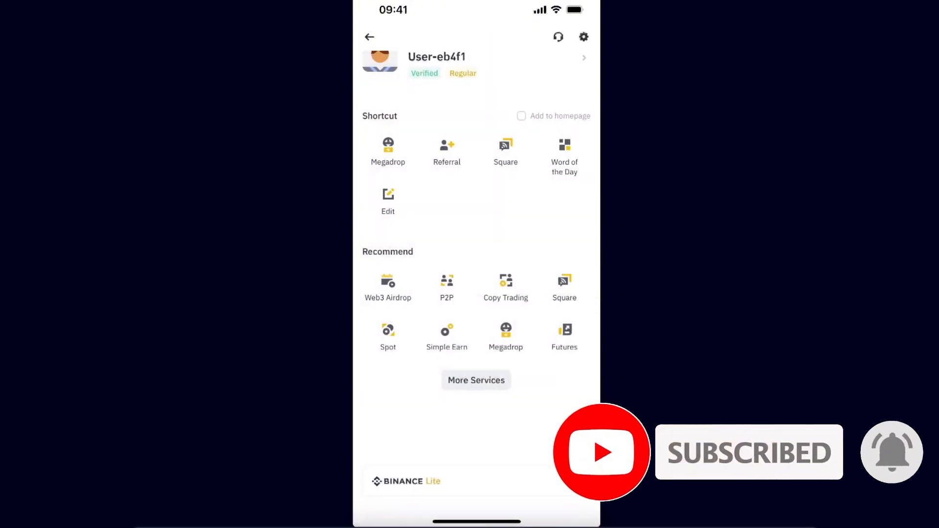
{"action": "left_click", "coordinate": [369, 36]}
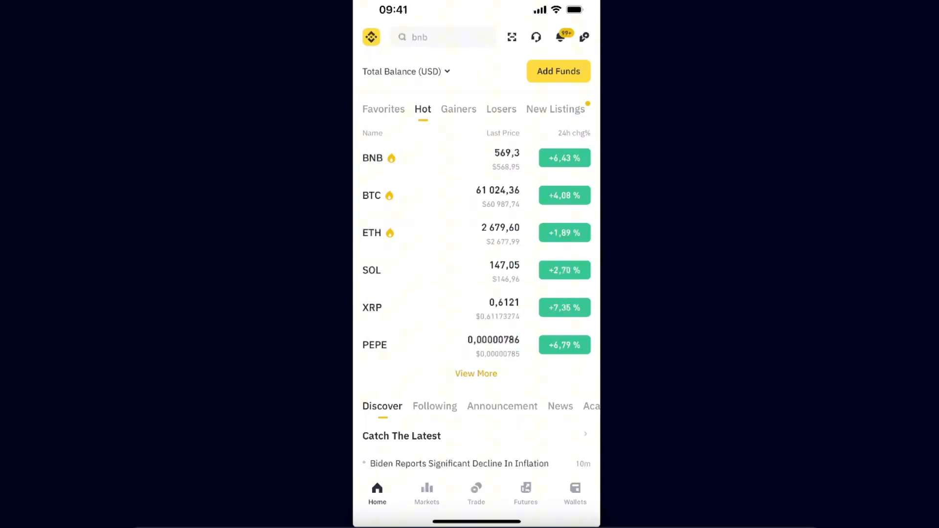
- Open Wallets and unhide amounts to show the $152,33 total balance
{"action": "left_click", "coordinate": [574, 491]}
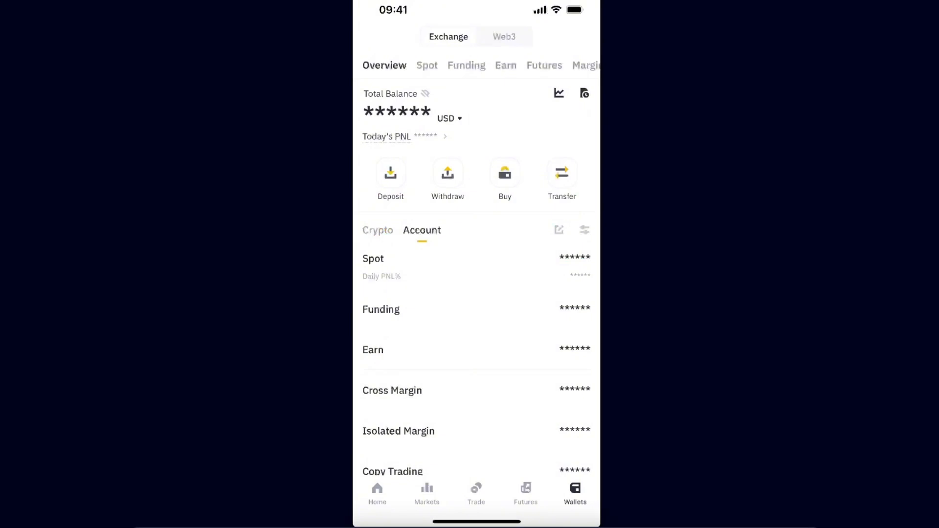
{"action": "left_click", "coordinate": [425, 94]}
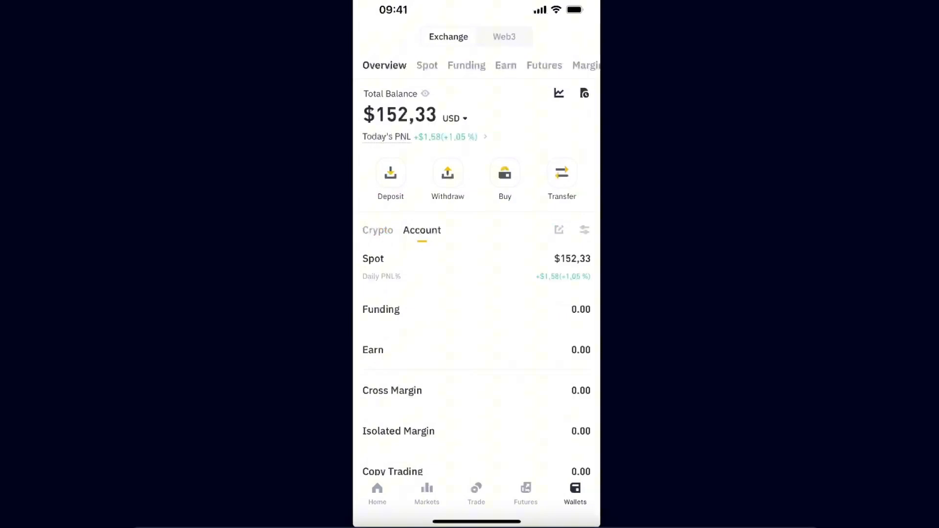
{"action": "left_click", "coordinate": [452, 118]}
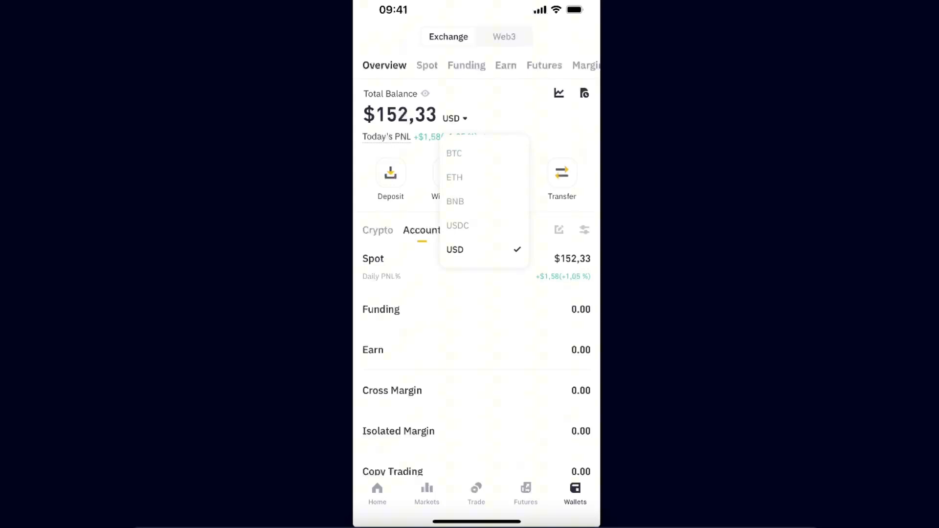
{"action": "left_click", "coordinate": [453, 153]}
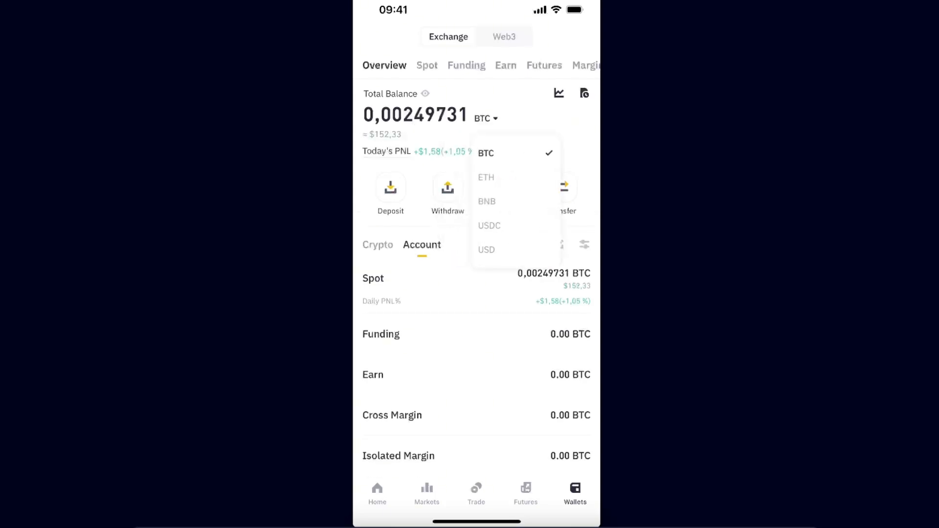
{"action": "left_click", "coordinate": [485, 250]}
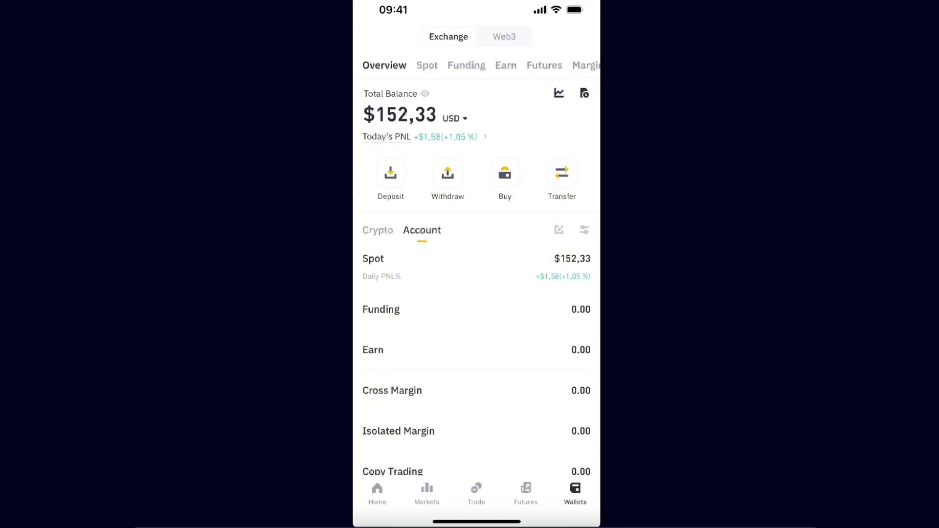
- Switch to the Crypto tab and scroll through all held coins, then back to the top
{"action": "left_click", "coordinate": [377, 230]}
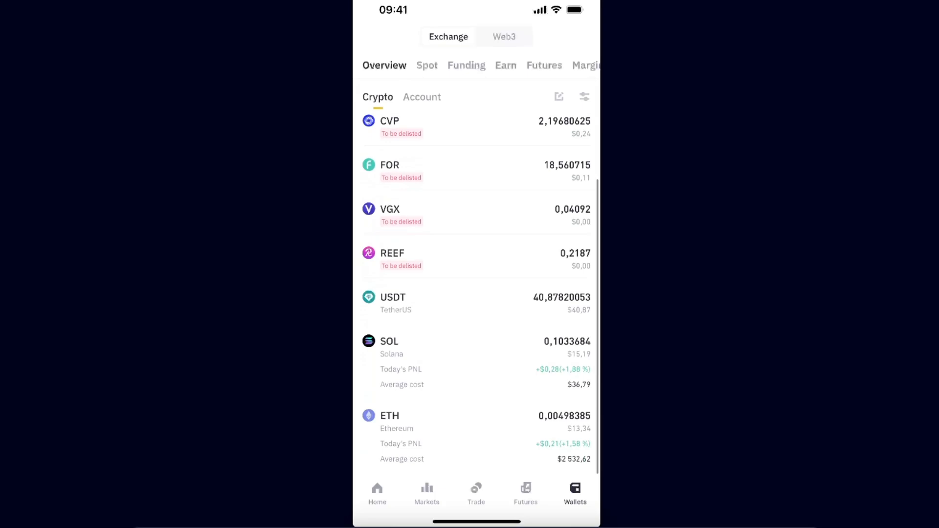
{"action": "scroll", "scroll_direction": "up", "scroll_amount": 3}
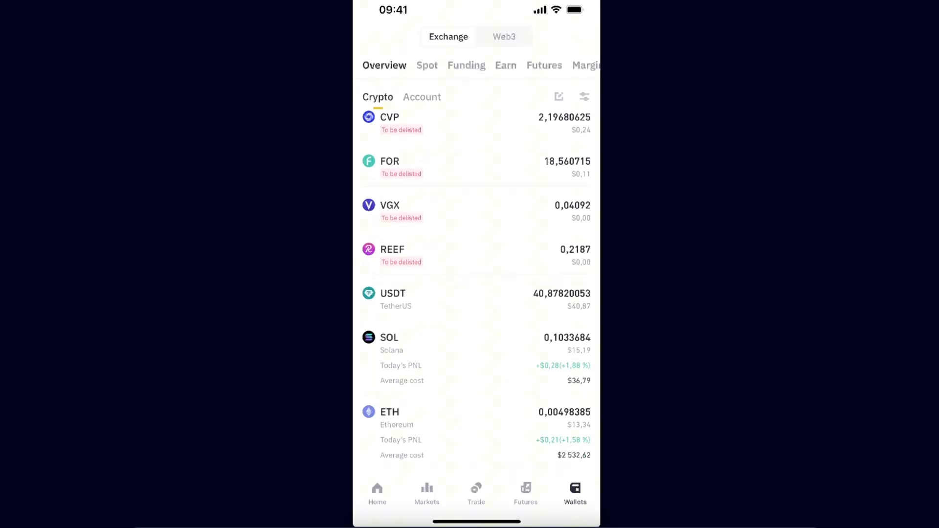
{"action": "scroll", "scroll_direction": "down", "scroll_amount": 3}
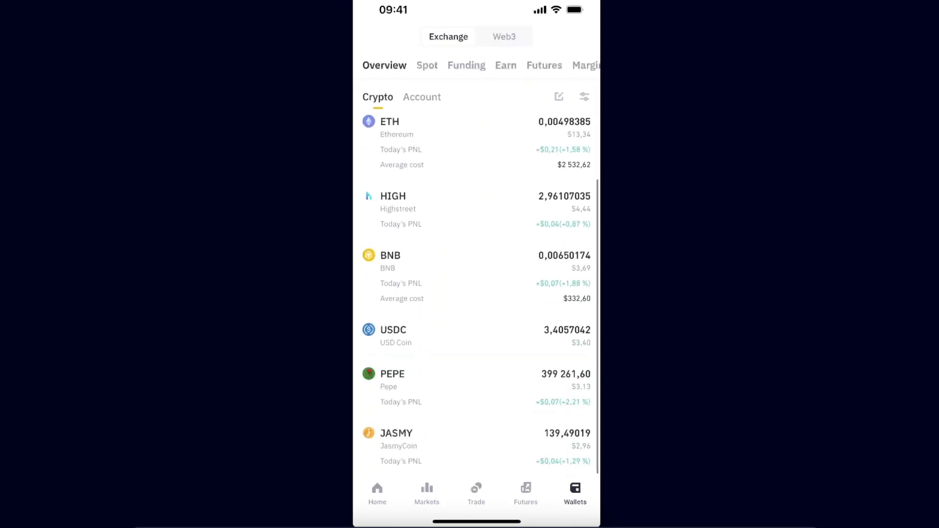
{"action": "scroll", "scroll_direction": "down", "scroll_amount": 3}
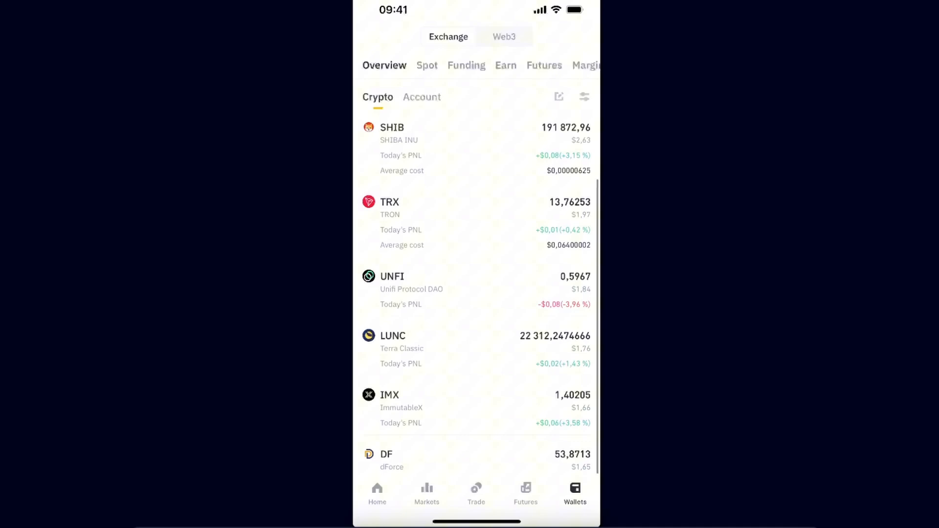
{"action": "scroll", "scroll_direction": "down", "scroll_amount": 3}
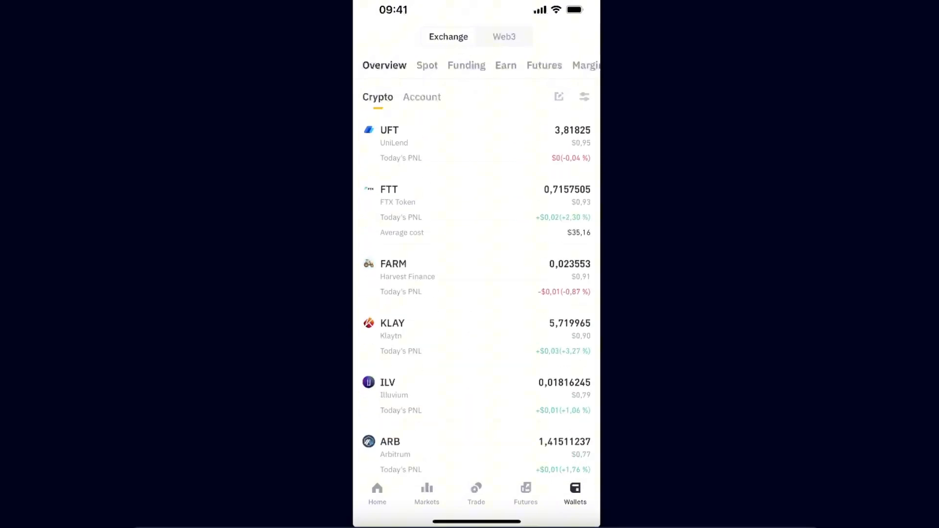
{"action": "scroll", "scroll_direction": "down", "scroll_amount": 3}
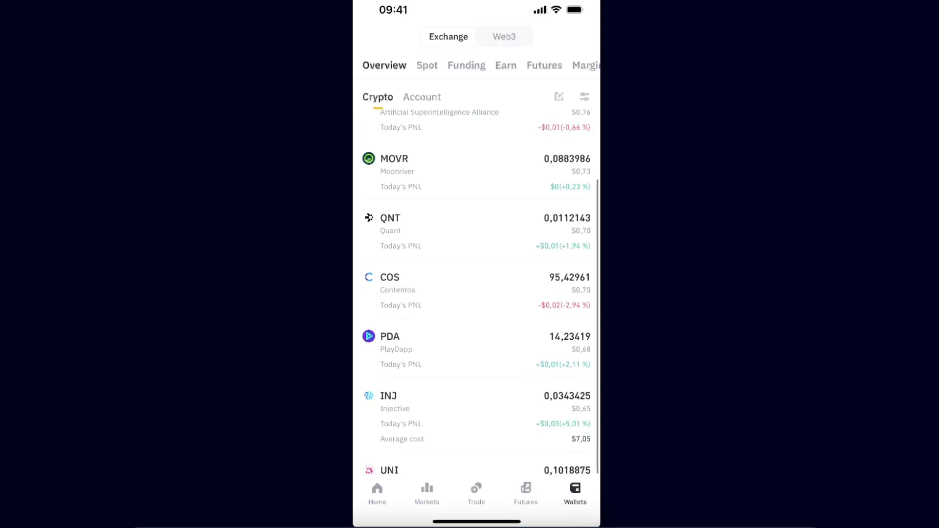
{"action": "scroll", "scroll_direction": "up", "scroll_amount": 3}
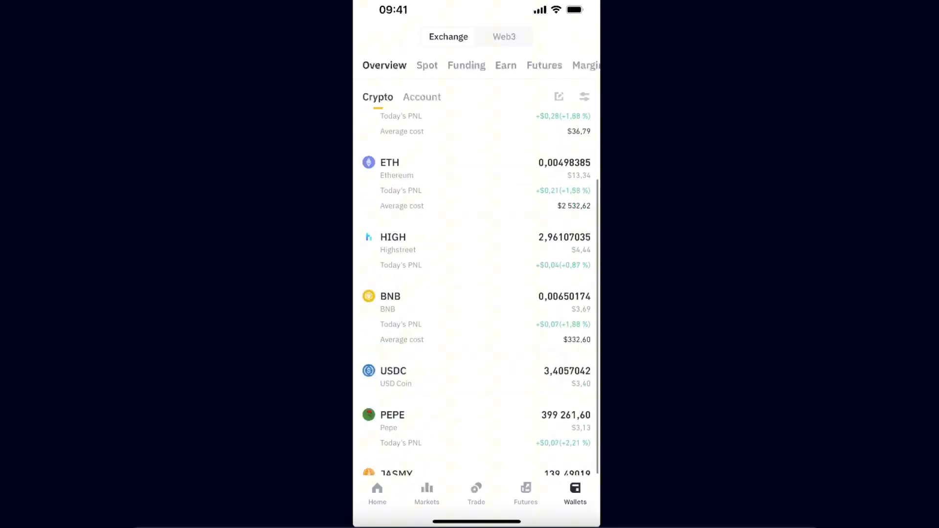
{"action": "scroll", "scroll_direction": "up", "scroll_amount": 3}
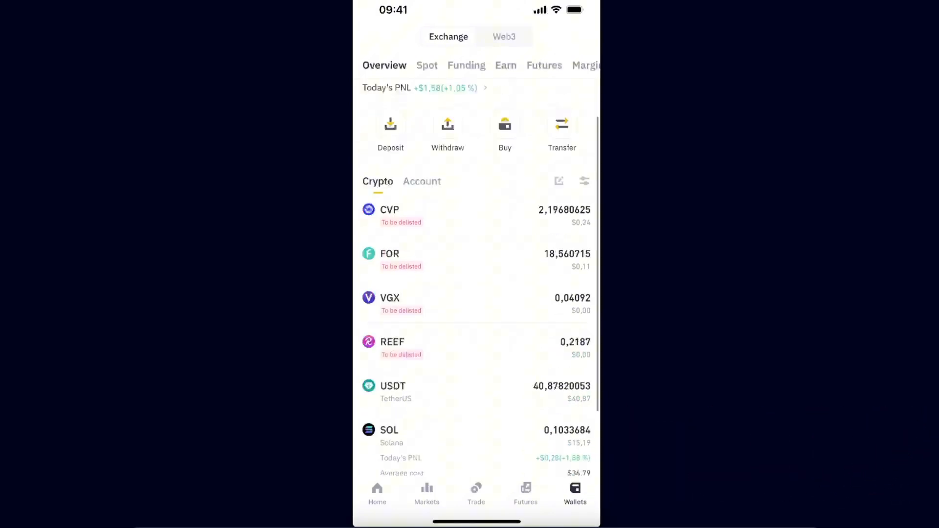
{"action": "scroll", "scroll_direction": "down", "scroll_amount": 3}
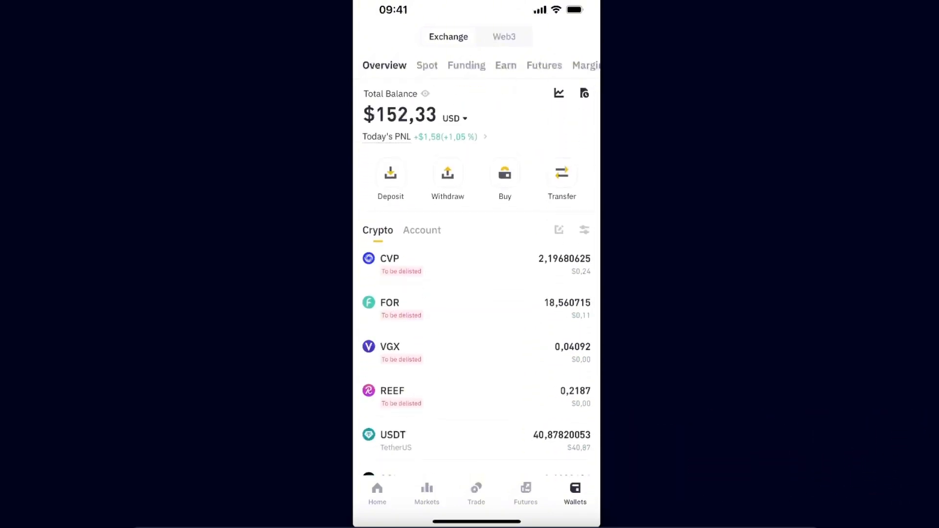